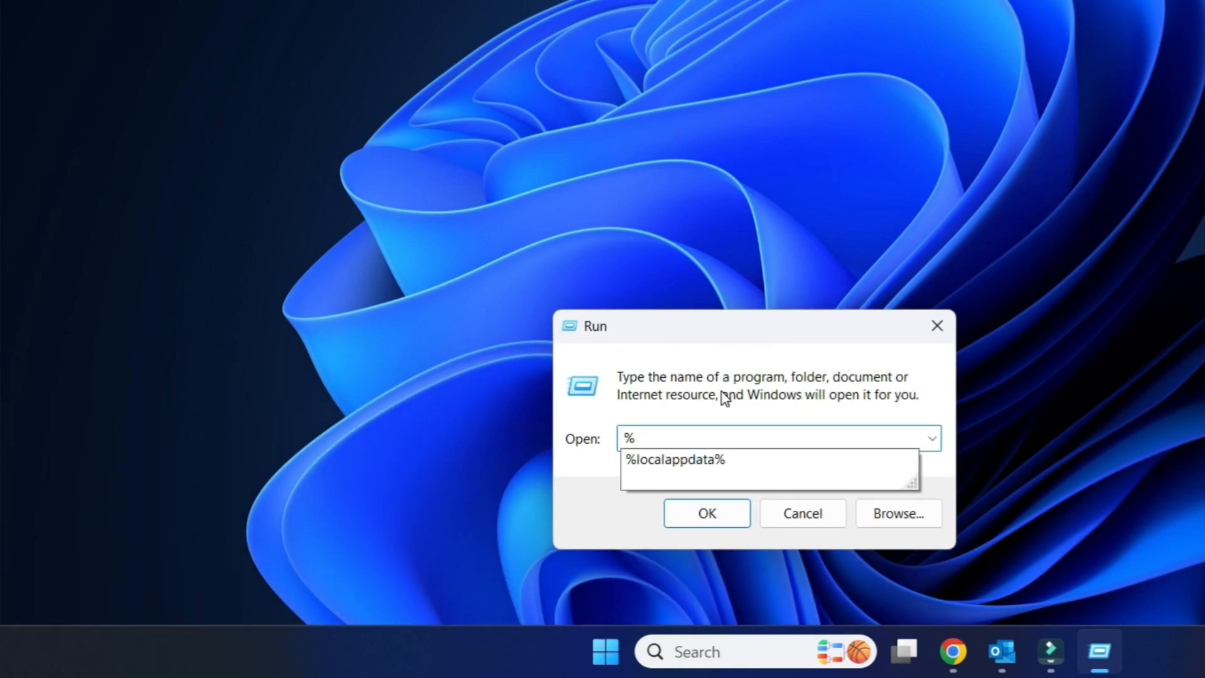
Step: Launch %localappdata% from the Run dialog to reach the local application data folder
type("localappdata%")
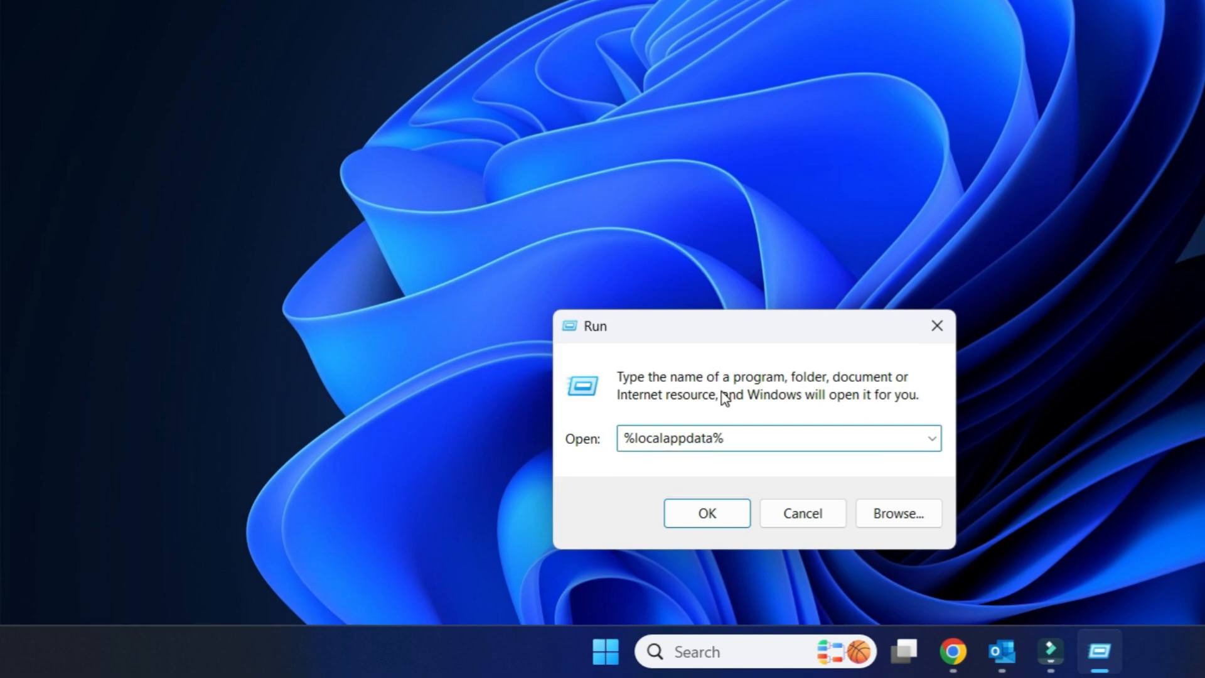
left_click(706, 512)
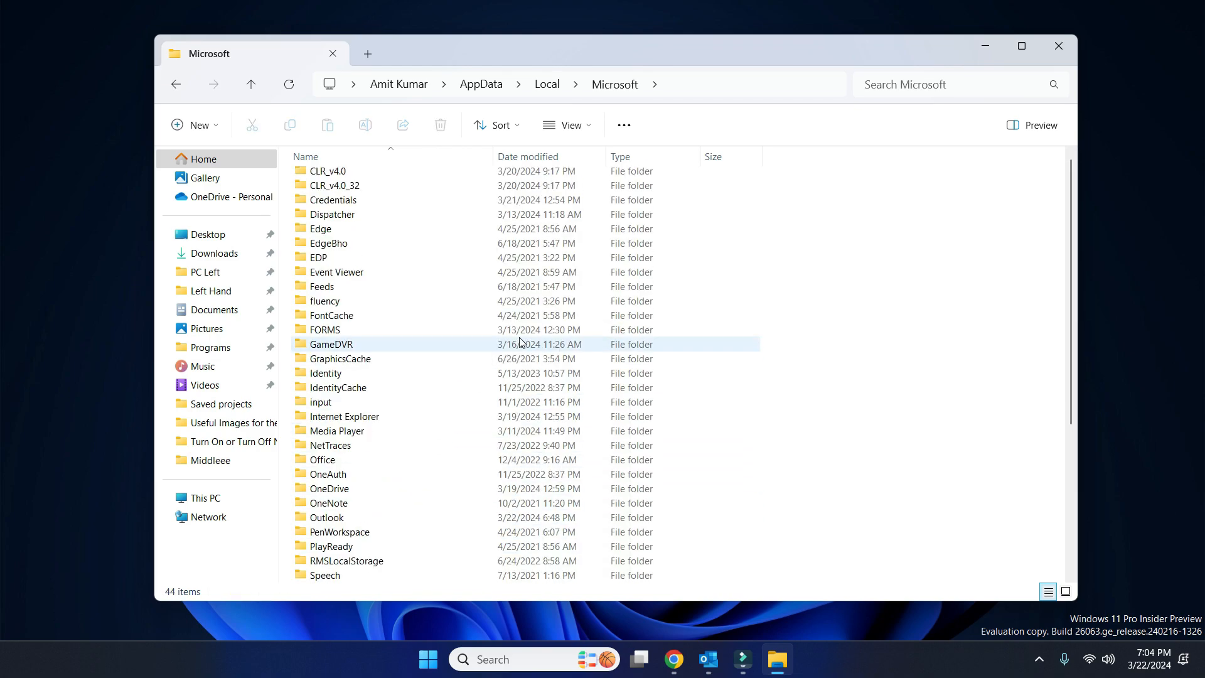
Step: Delete the ten DAT cache files inside Local\Microsoft\Outlook\RoamCache
left_click(327, 517)
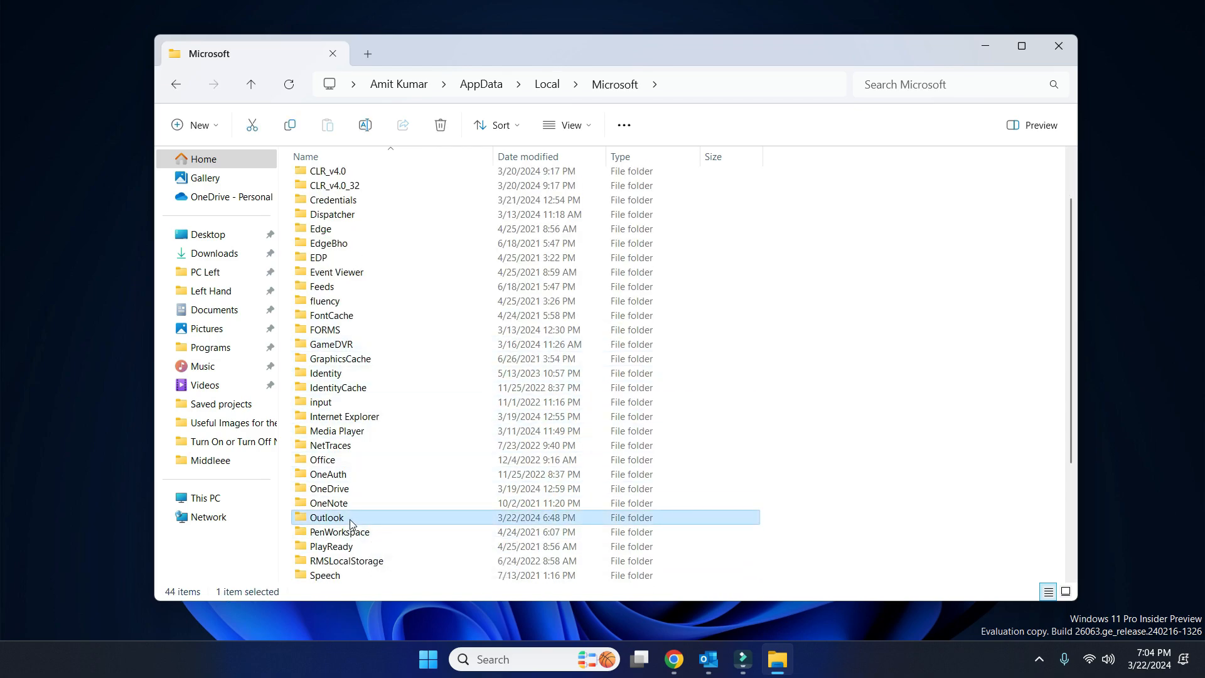
double_click(326, 517)
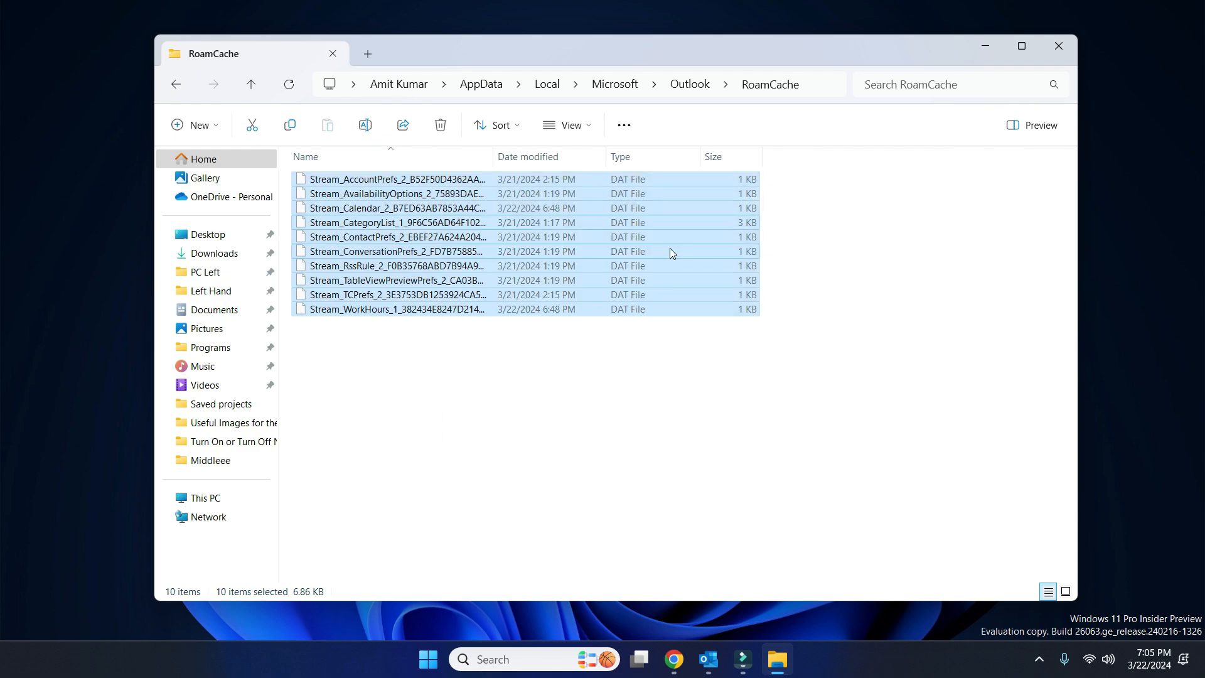
left_click(439, 124)
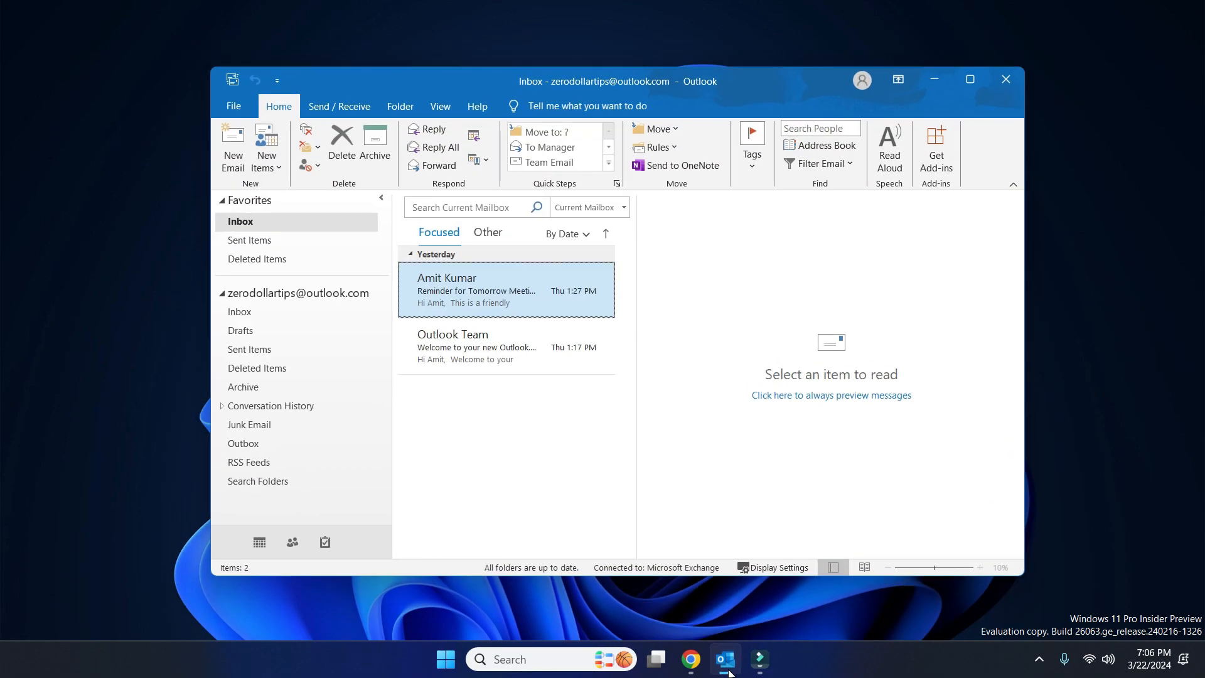
Step: Reach Outlook Options from the File menu
left_click(234, 106)
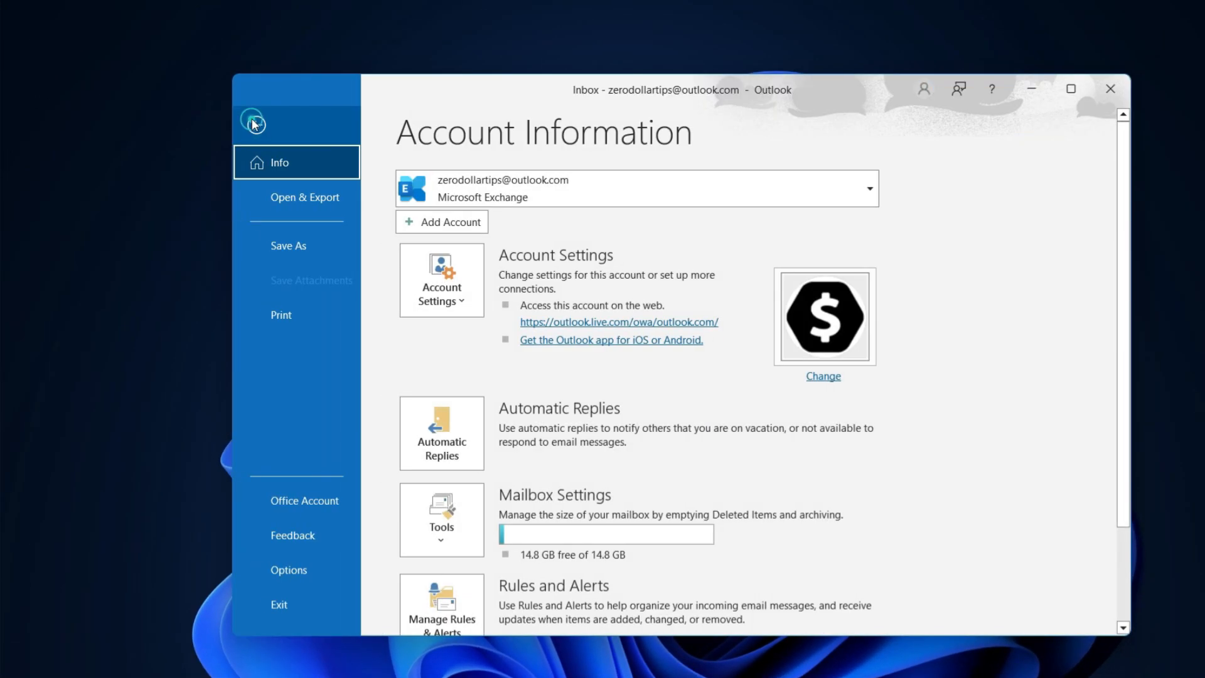
left_click(253, 121)
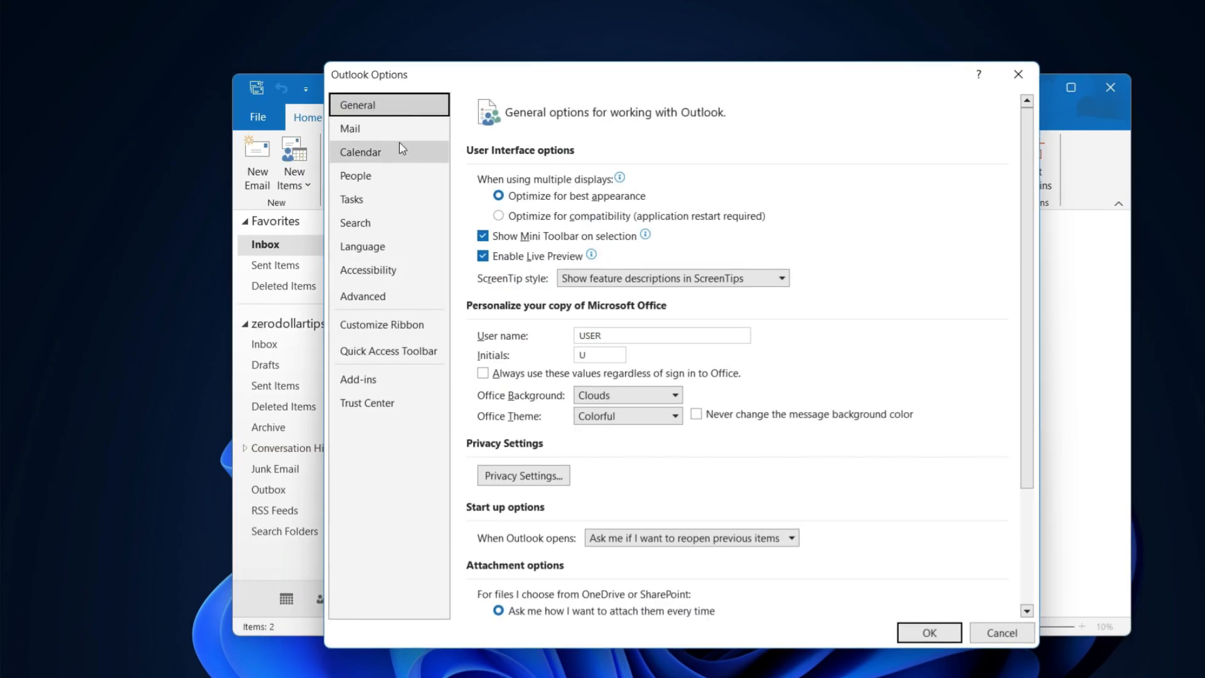
Step: On the Mail page under Send messages, request Empty Auto-Complete List
left_click(351, 128)
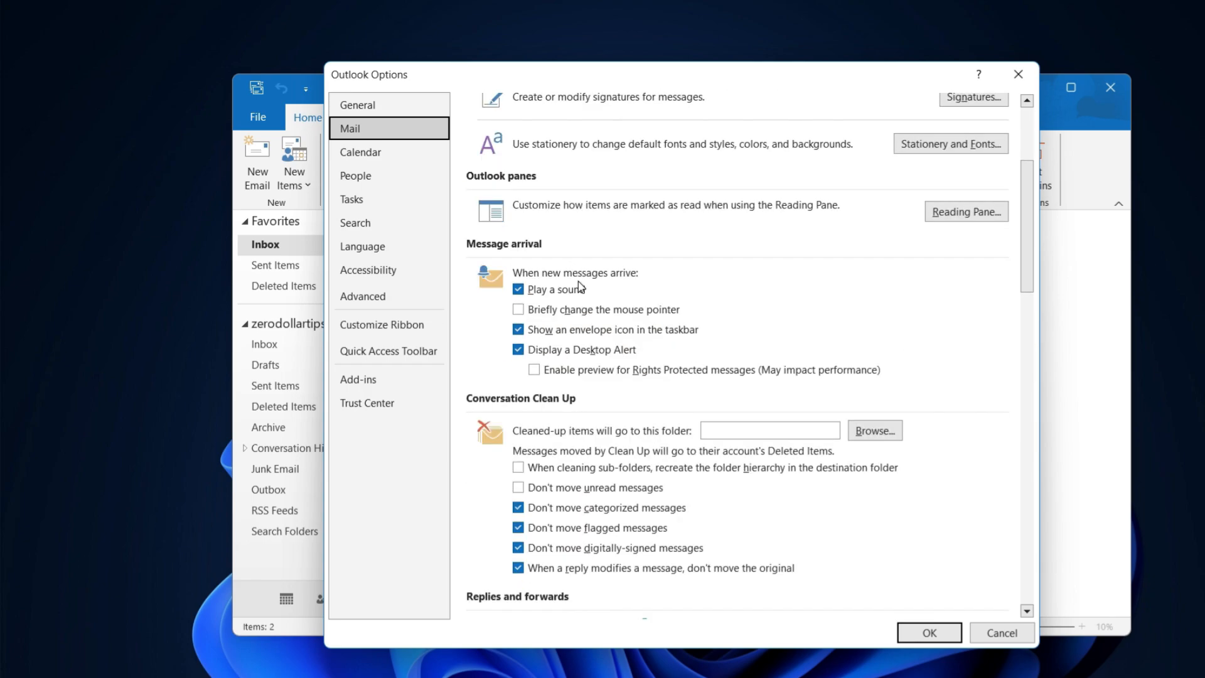
scroll("down", 3)
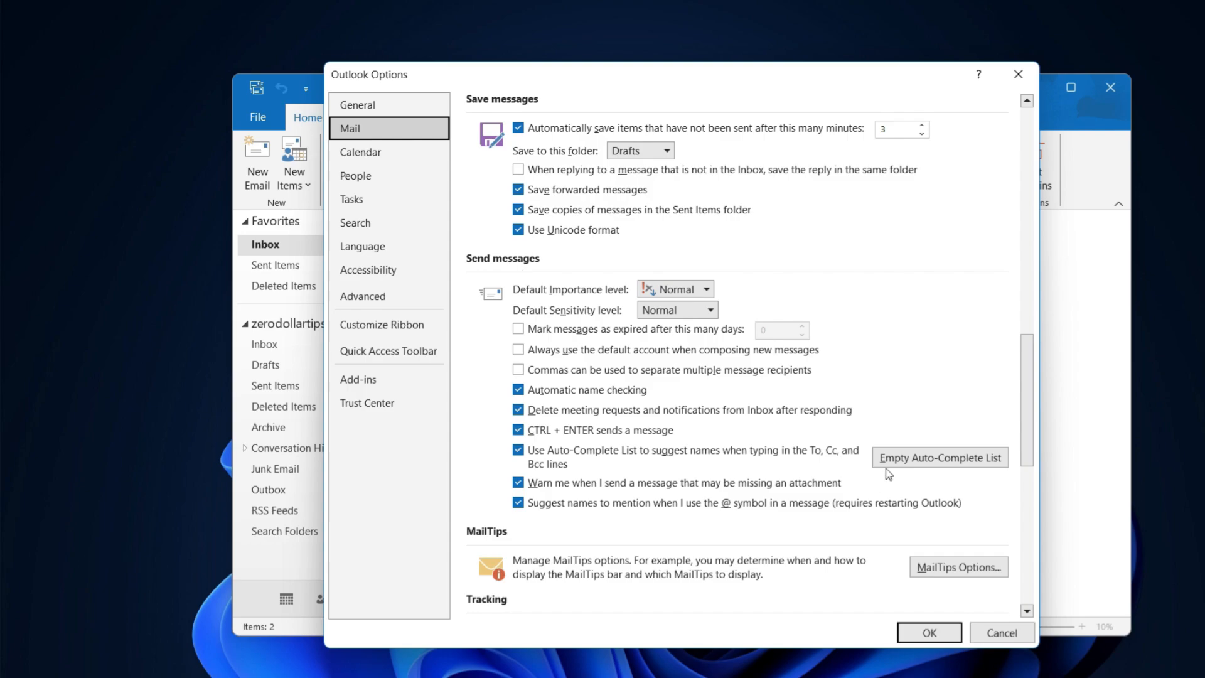
mouse_move(991, 475)
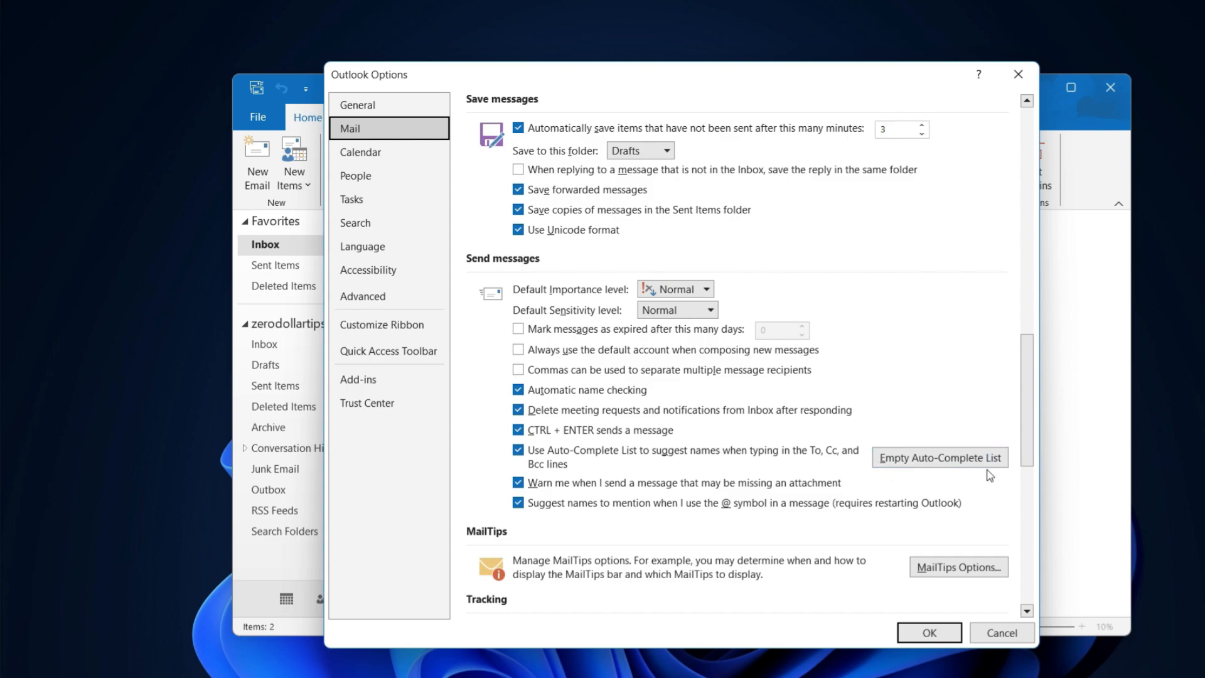
left_click(939, 457)
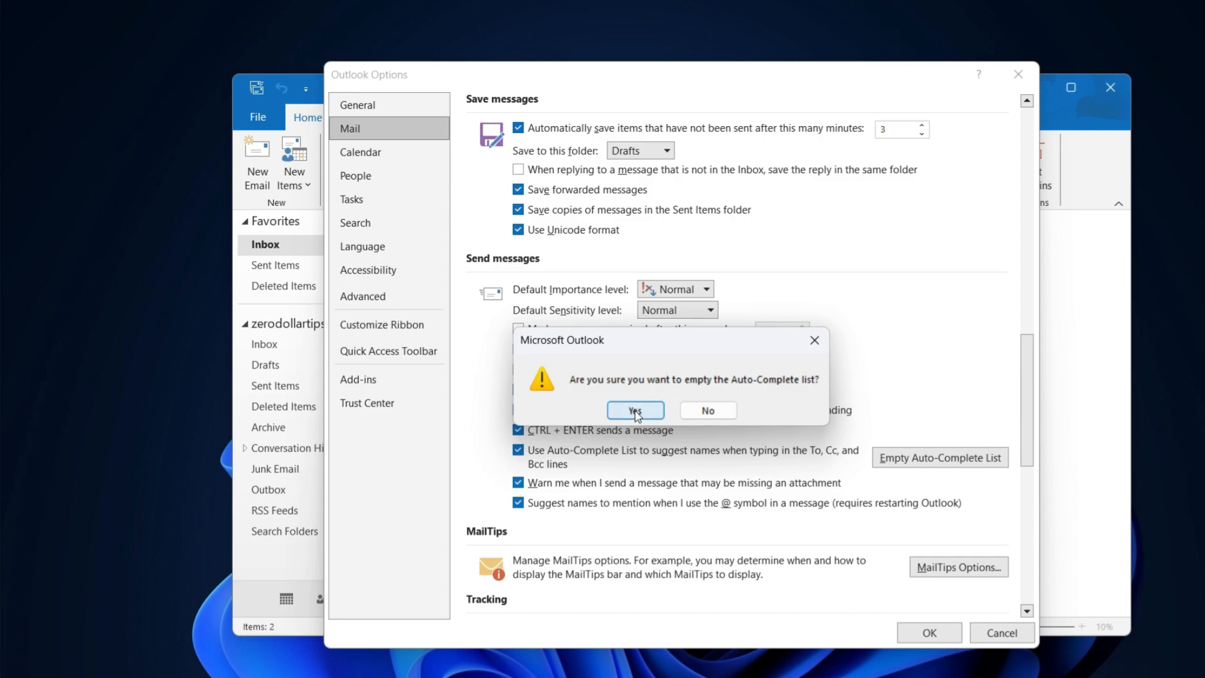
Step: Confirm emptying the Auto-Complete list and accept the options, returning to the inbox
left_click(634, 409)
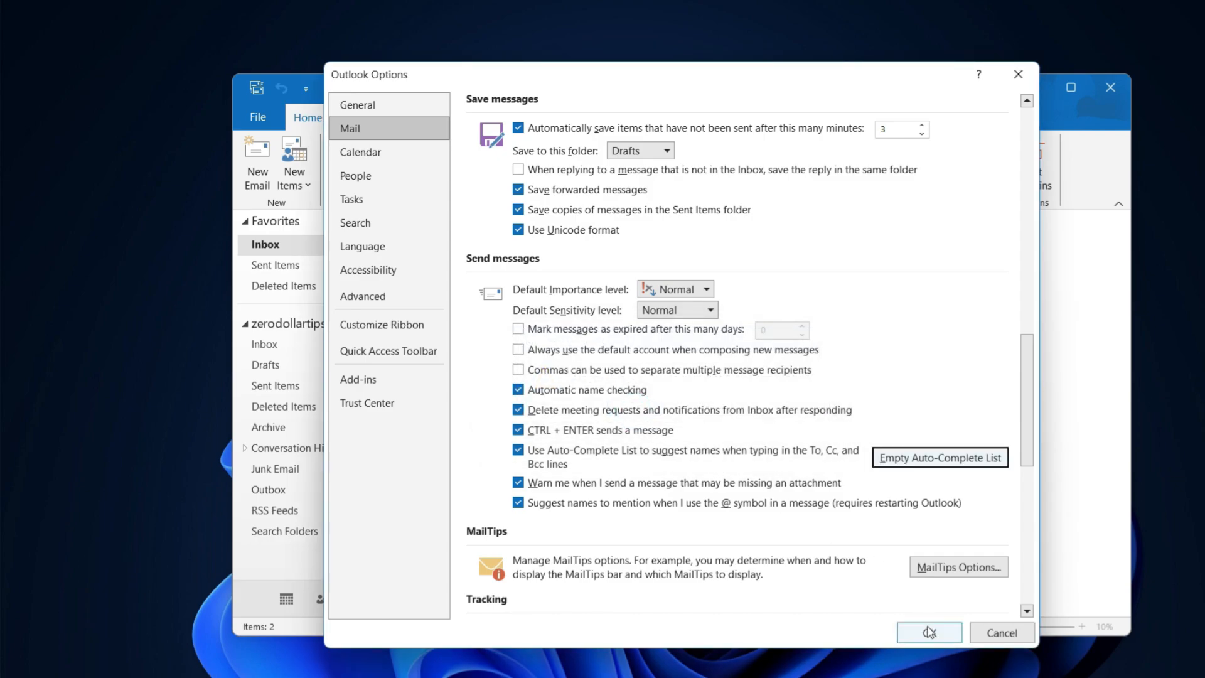
left_click(929, 633)
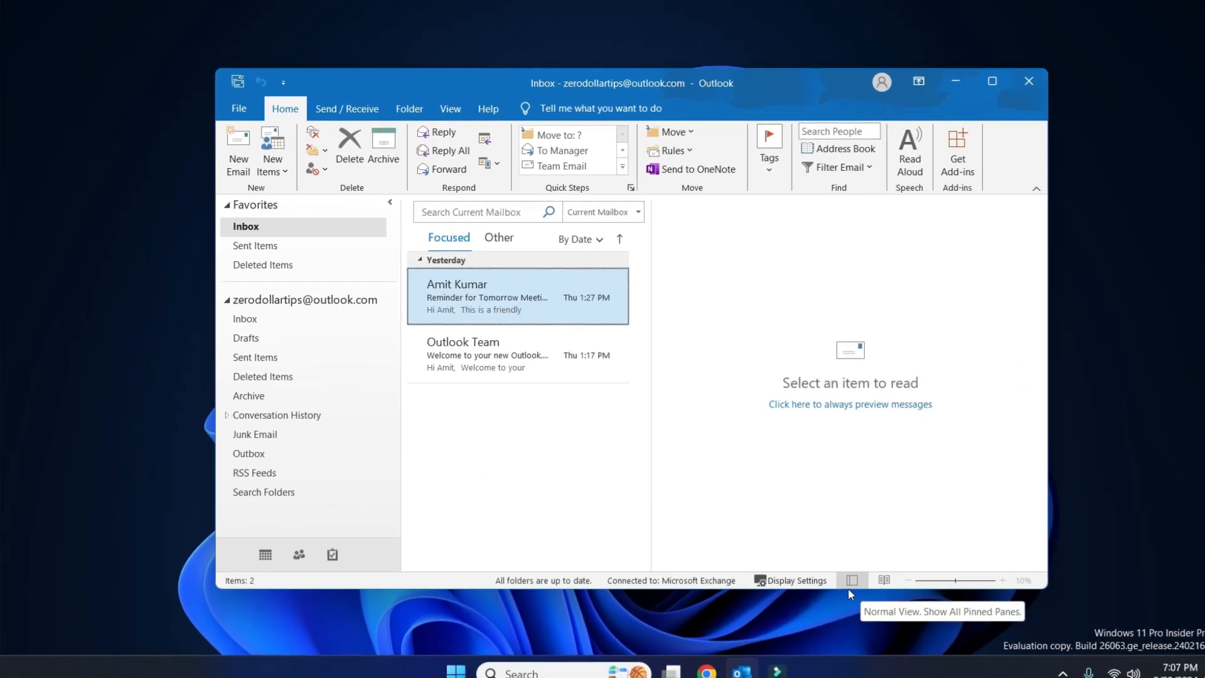